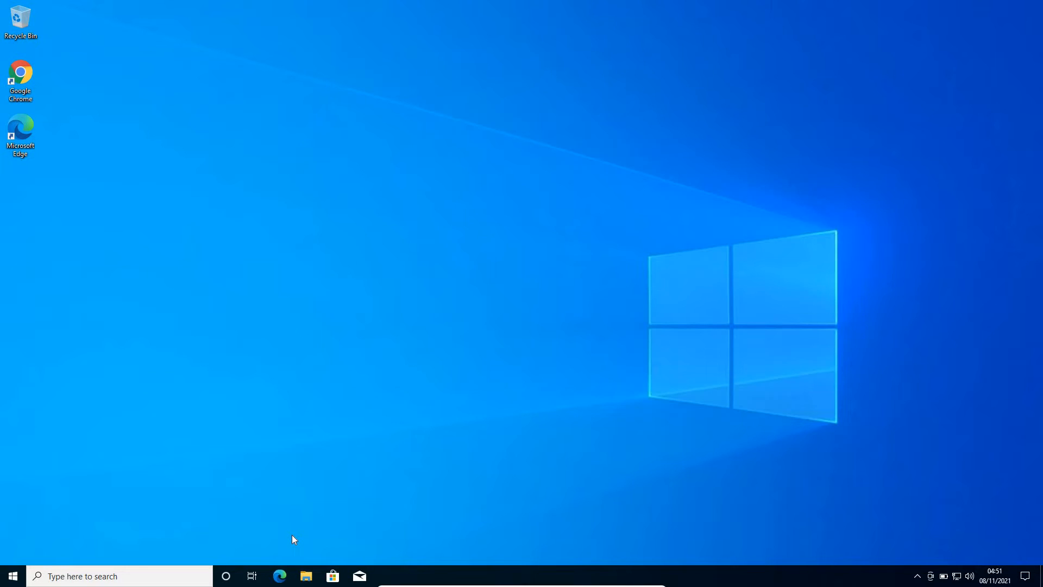
{"action": "mouse_move", "coordinate": [296, 537]}
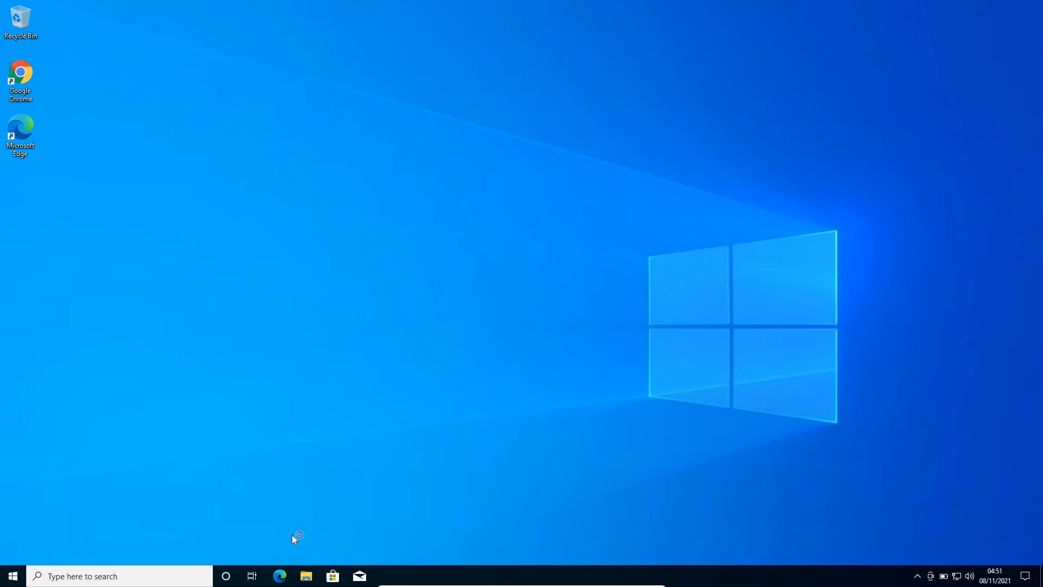
{"action": "mouse_move", "coordinate": [289, 570]}
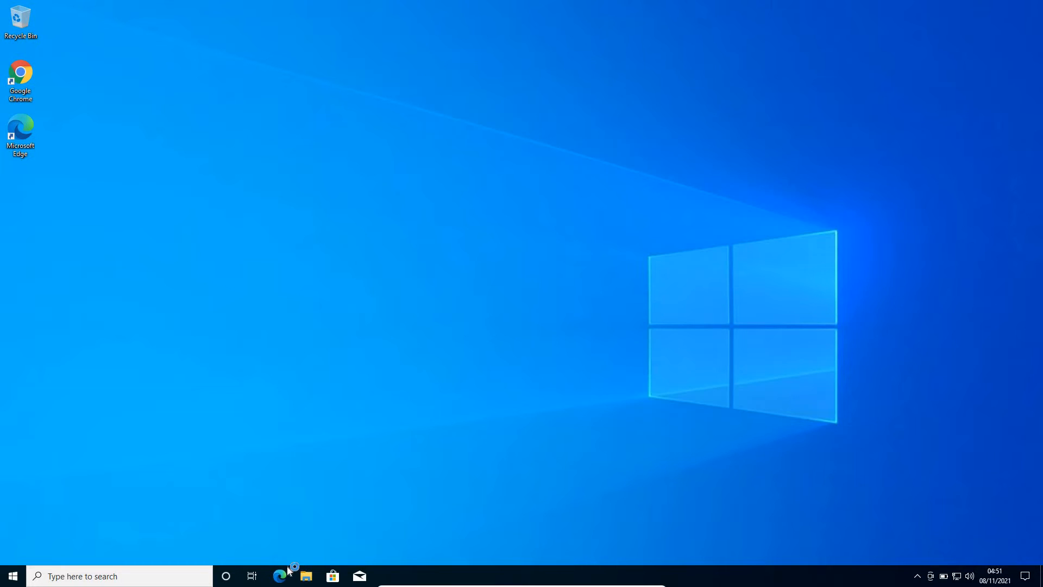
{"action": "mouse_move", "coordinate": [494, 377]}
{"action": "type", "text": "py"}
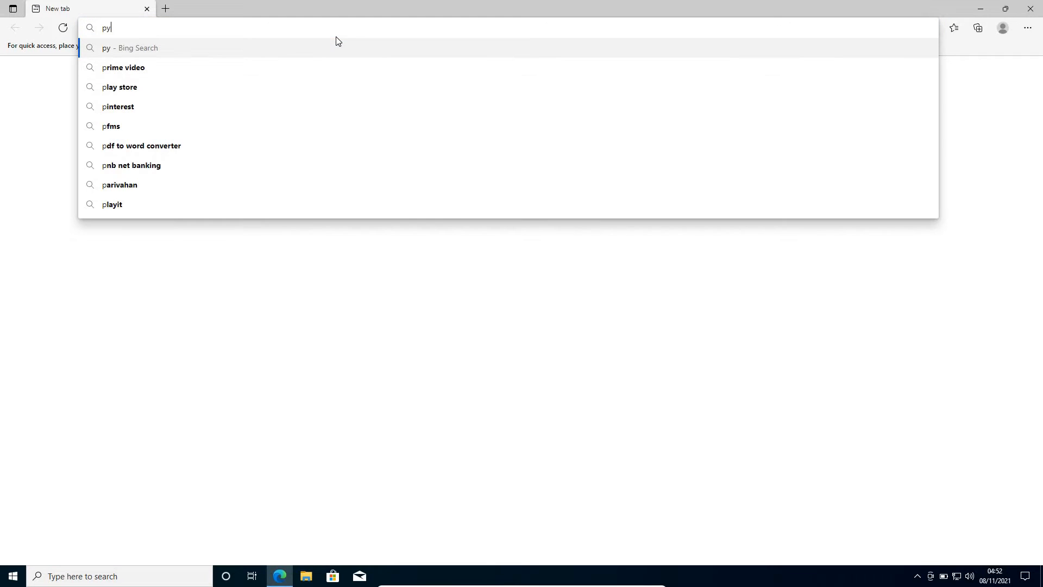
- Run a Bing search for 'python' and land on the official Python.org homepage
{"action": "key", "text": "Return"}
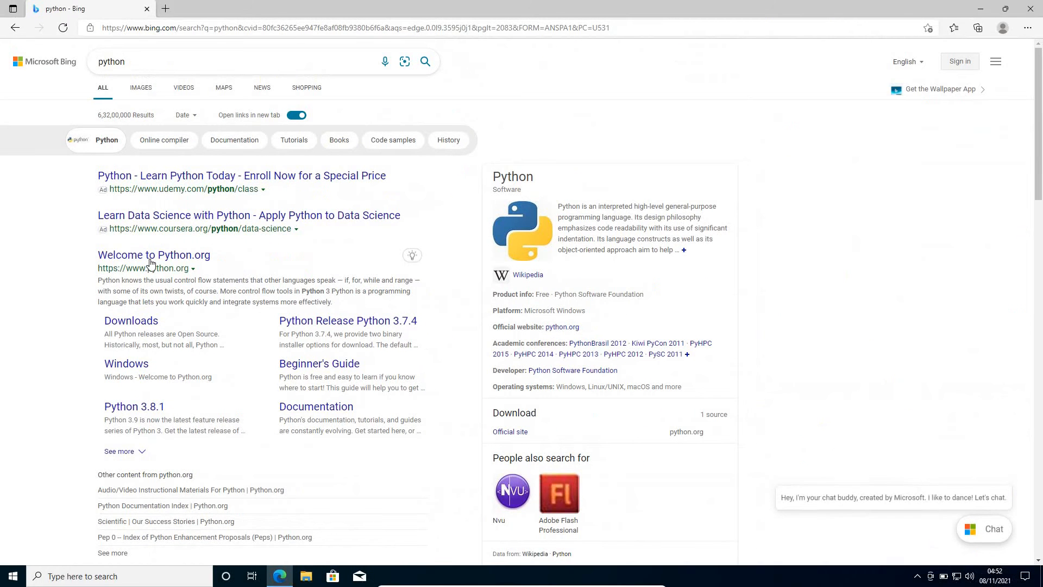
{"action": "left_click", "coordinate": [153, 255]}
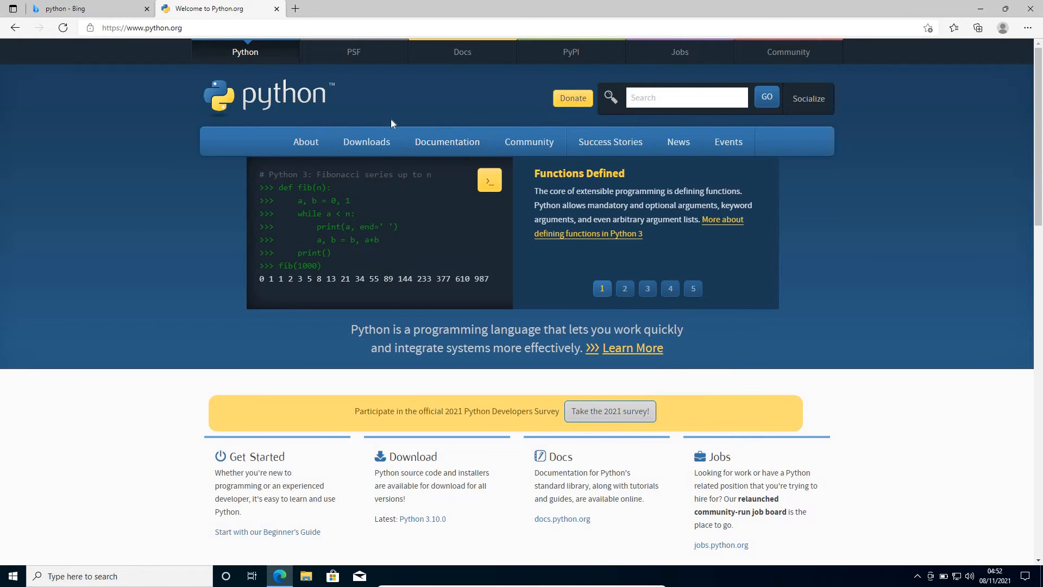
{"action": "mouse_move", "coordinate": [366, 141]}
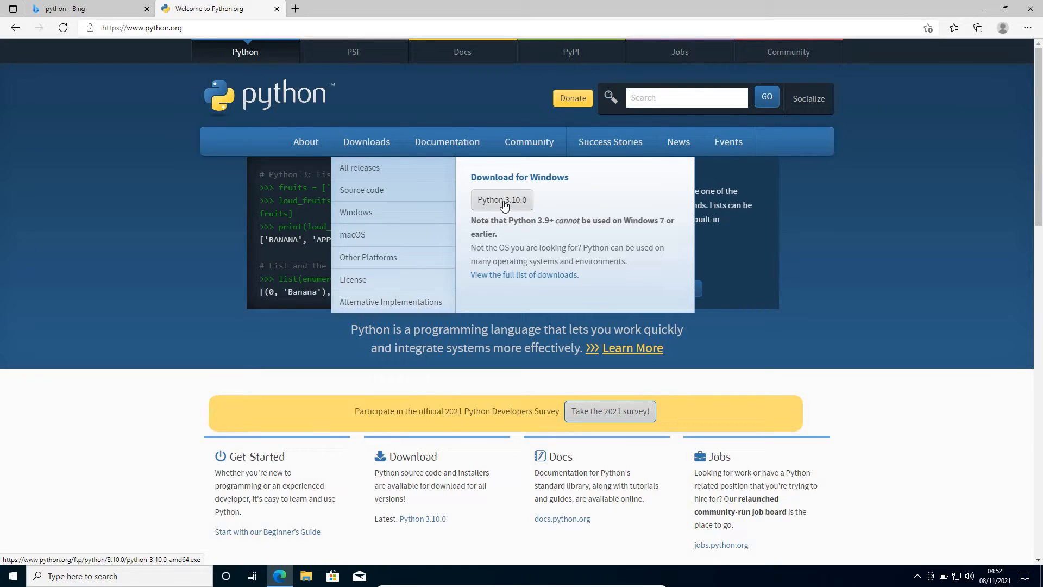
{"action": "mouse_move", "coordinate": [502, 220]}
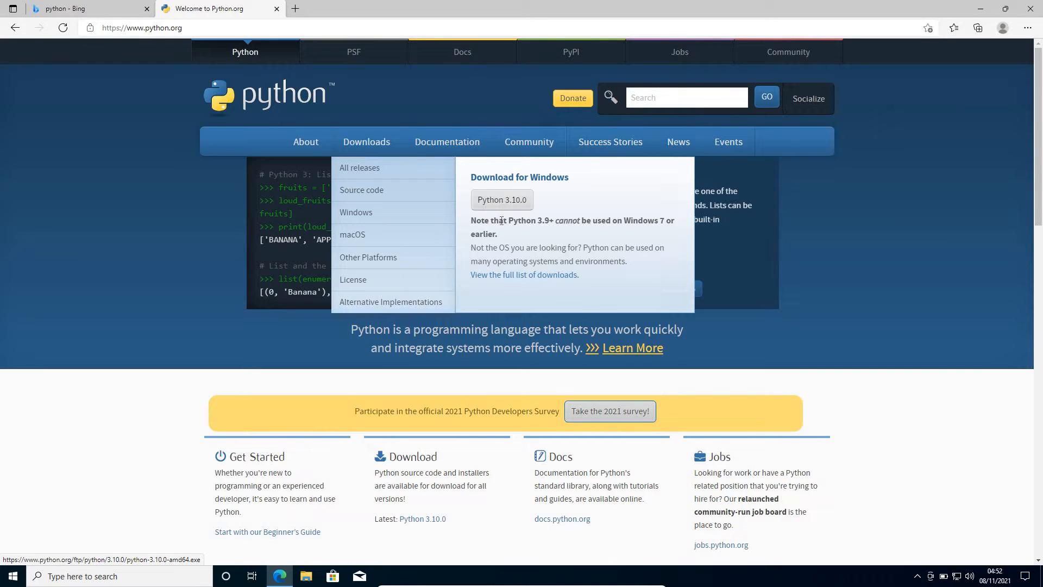
{"action": "mouse_move", "coordinate": [556, 223]}
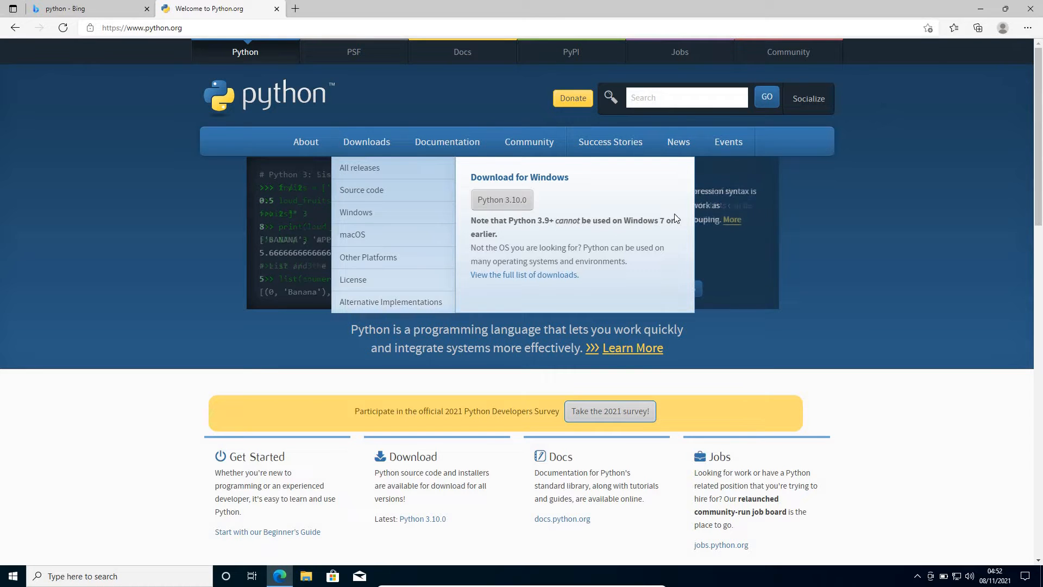
{"action": "mouse_move", "coordinate": [502, 200]}
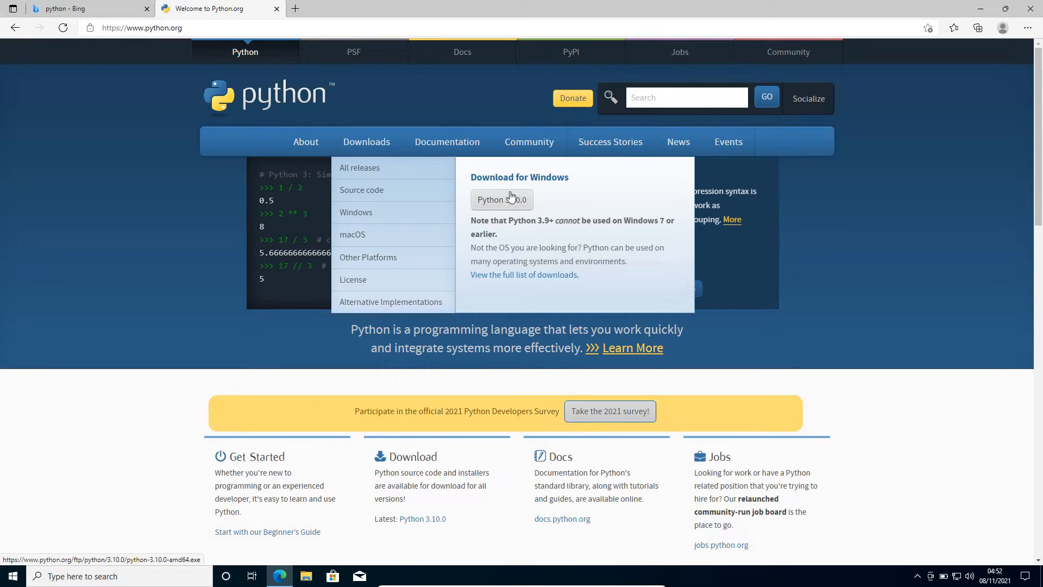
- Download the Python 3.10.0 Windows installer and run it from the Downloads panel
{"action": "left_click", "coordinate": [501, 200]}
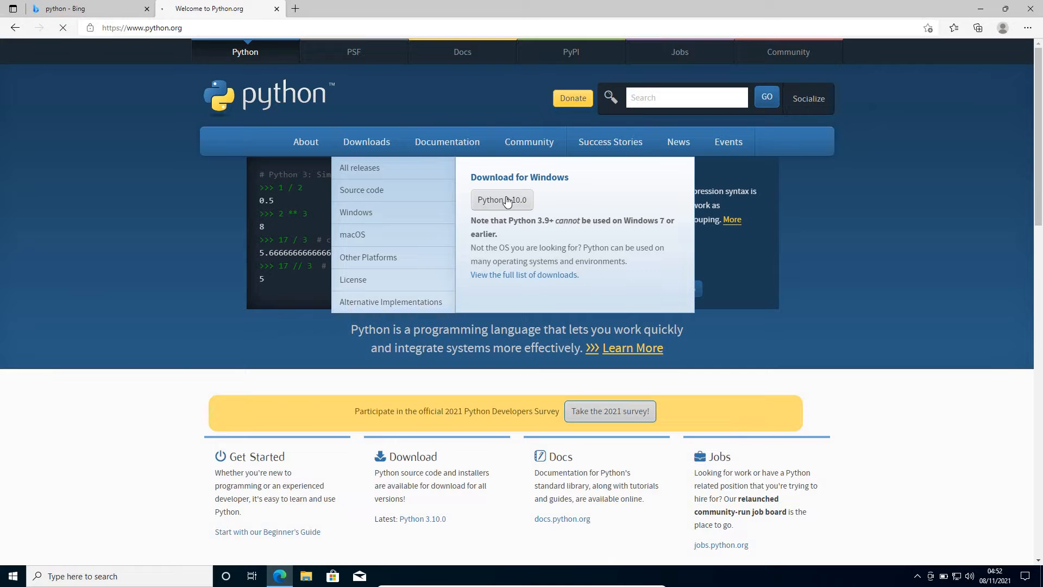
{"action": "left_click", "coordinate": [502, 200]}
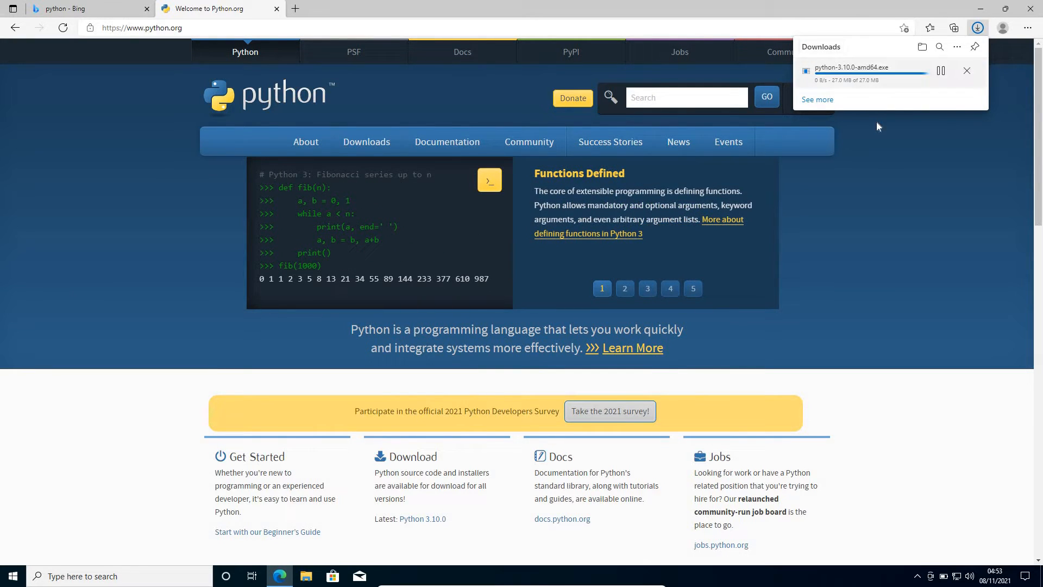
{"action": "mouse_move", "coordinate": [861, 84]}
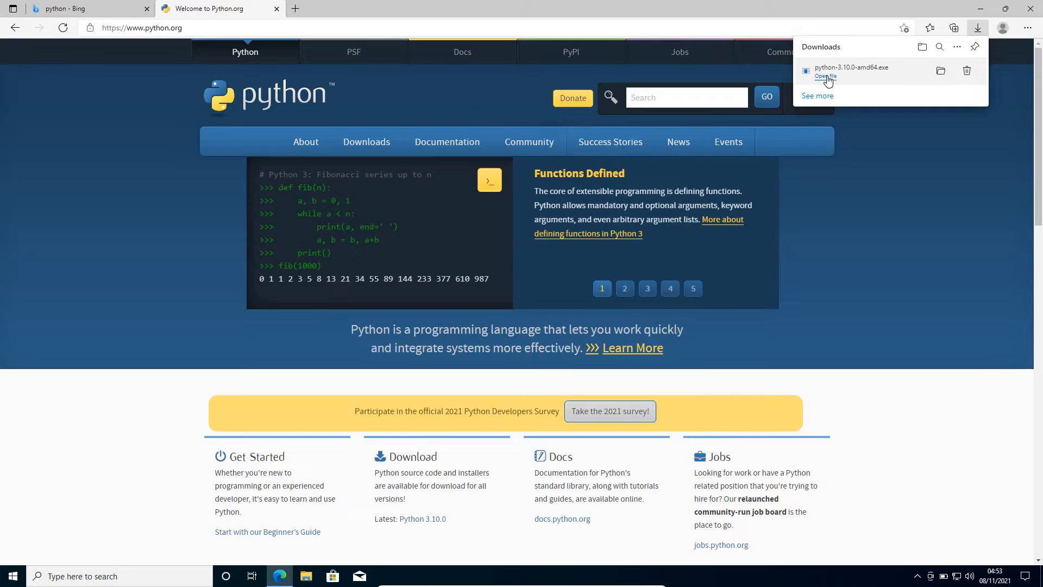
{"action": "left_click", "coordinate": [825, 76]}
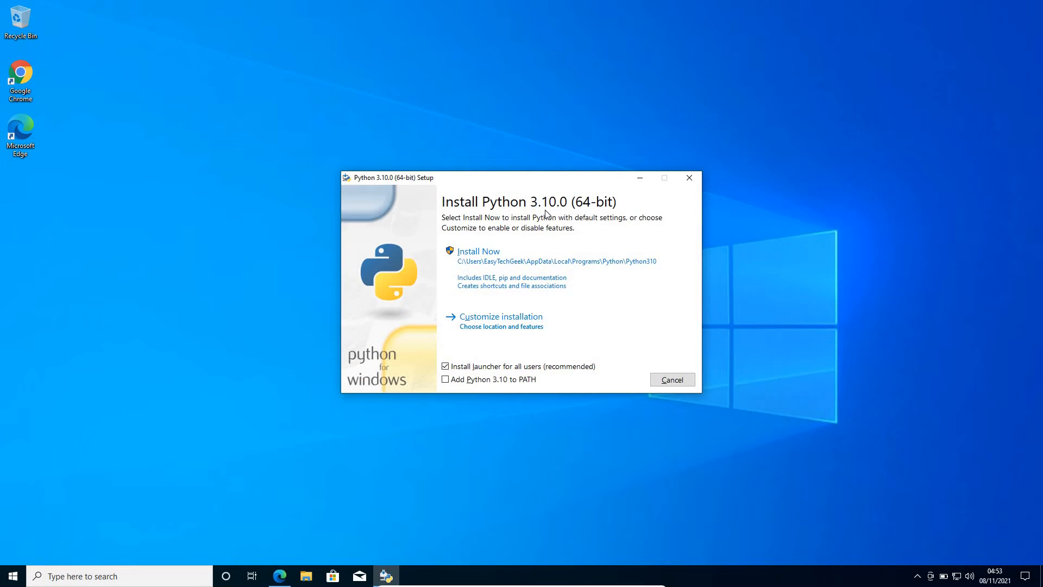
{"action": "mouse_move", "coordinate": [562, 212]}
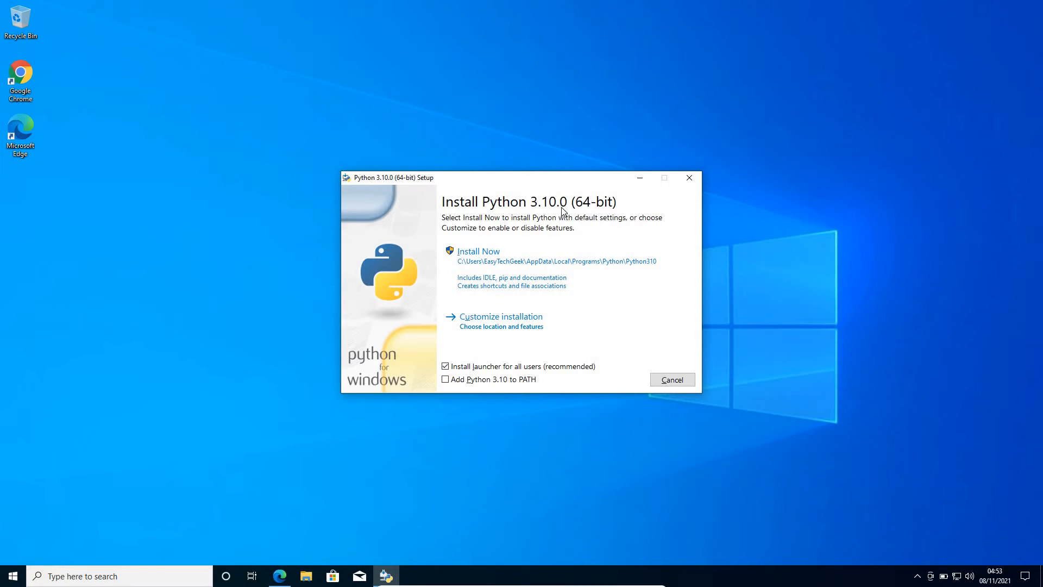
{"action": "mouse_move", "coordinate": [503, 254]}
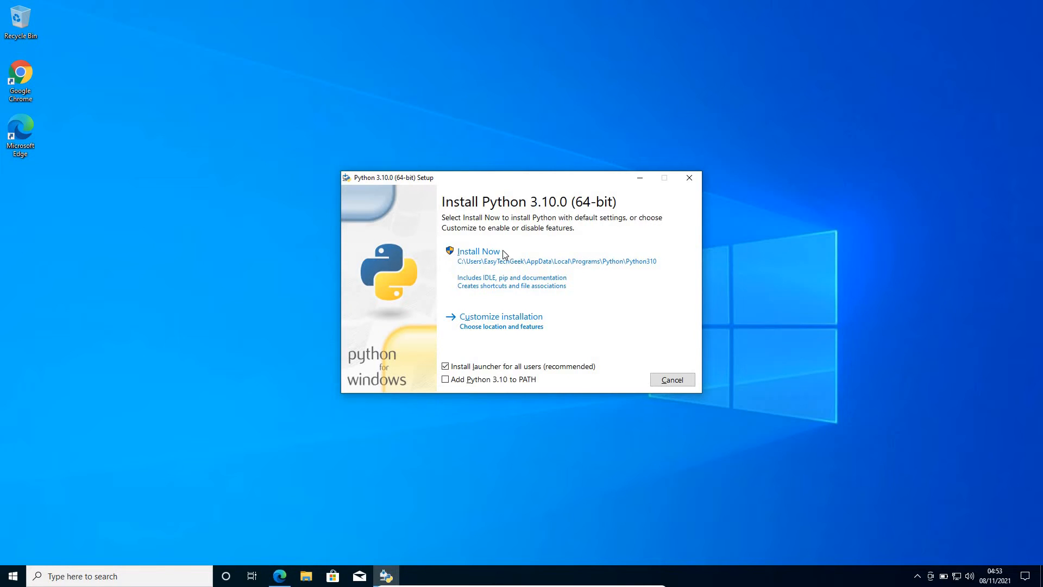
{"action": "mouse_move", "coordinate": [512, 283]}
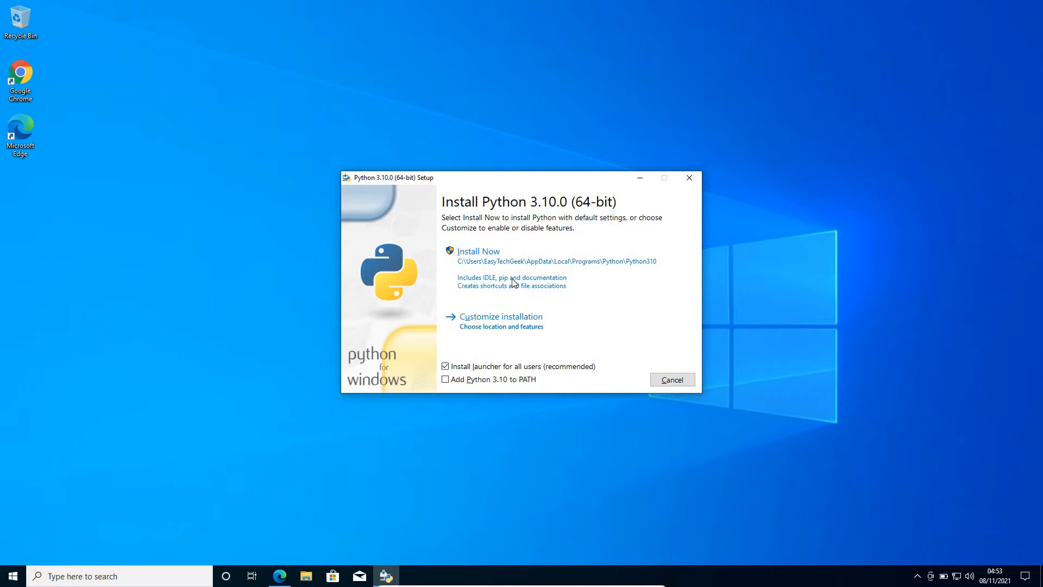
{"action": "mouse_move", "coordinate": [493, 316]}
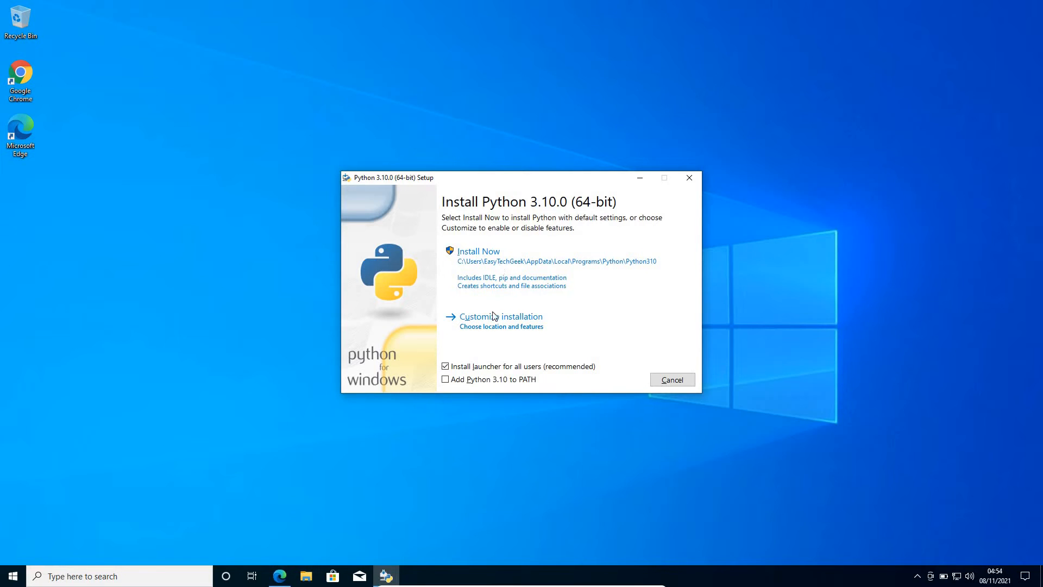
{"action": "mouse_move", "coordinate": [488, 322]}
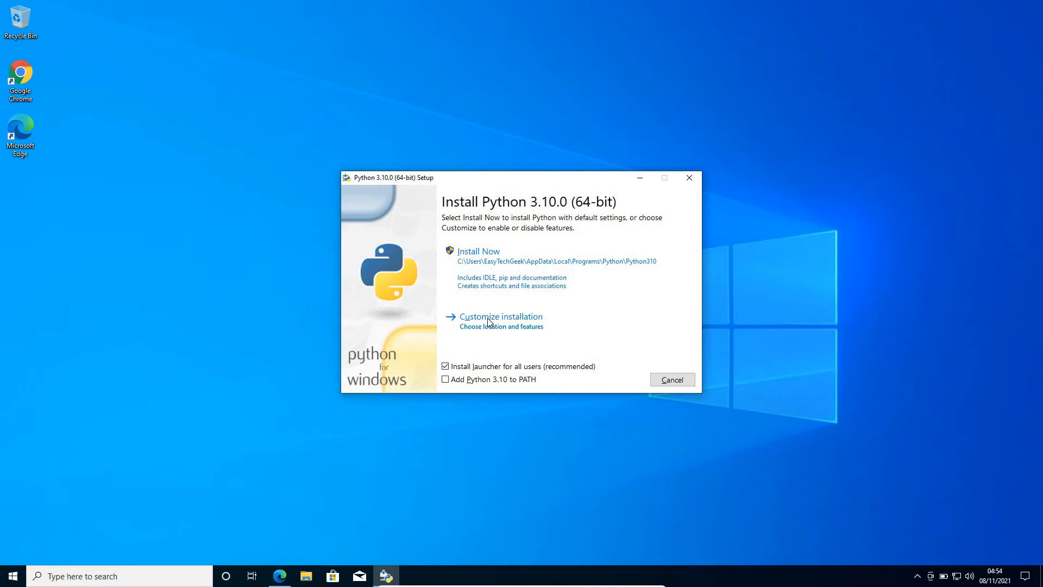
{"action": "mouse_move", "coordinate": [499, 266]}
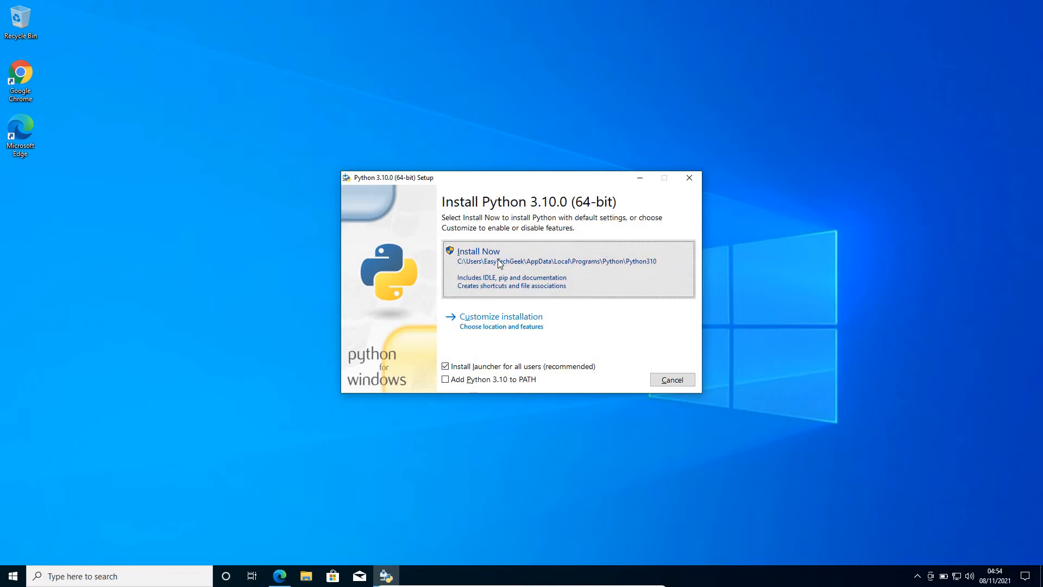
- Start the default 'Install Now' installation of Python 3.10.0
{"action": "left_click", "coordinate": [478, 251]}
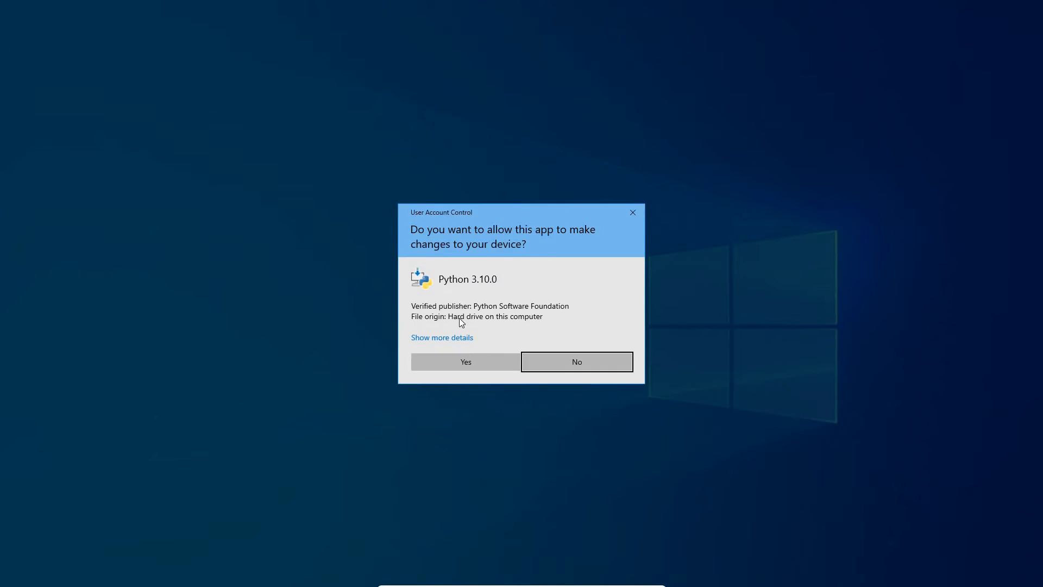
- Grant the UAC permission so setup finishes with 'Setup was successful'
{"action": "left_click", "coordinate": [465, 361]}
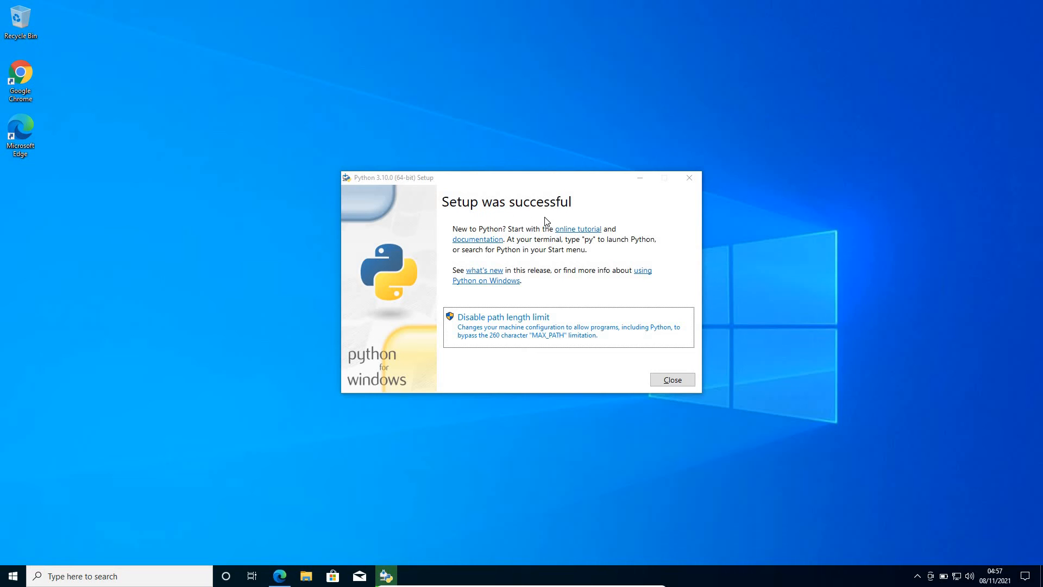
{"action": "mouse_move", "coordinate": [546, 331]}
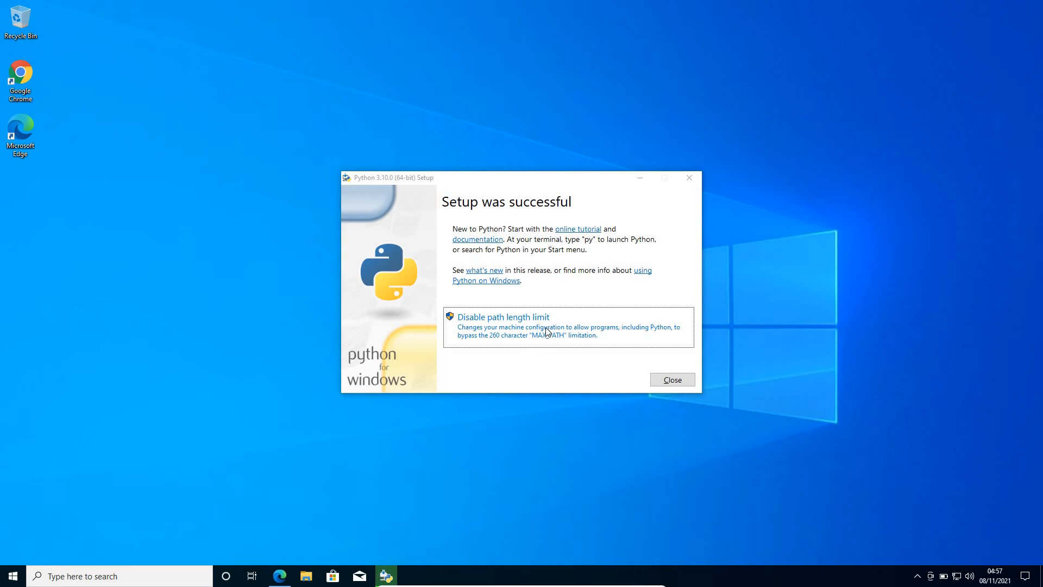
{"action": "mouse_move", "coordinate": [671, 379]}
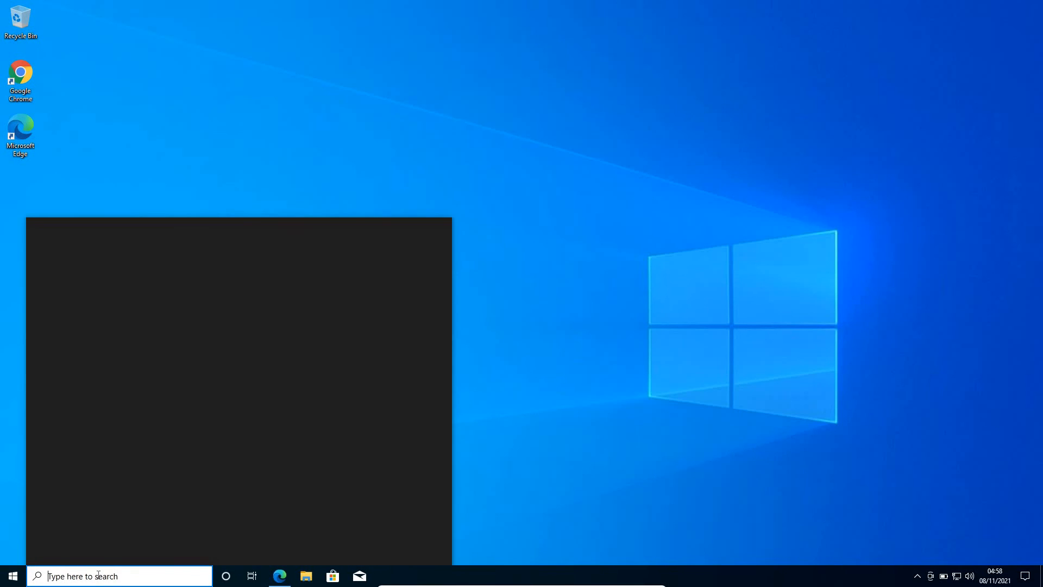
- Search the taskbar for 'cmd' and launch Command Prompt from Best match
{"action": "type", "text": "cmd"}
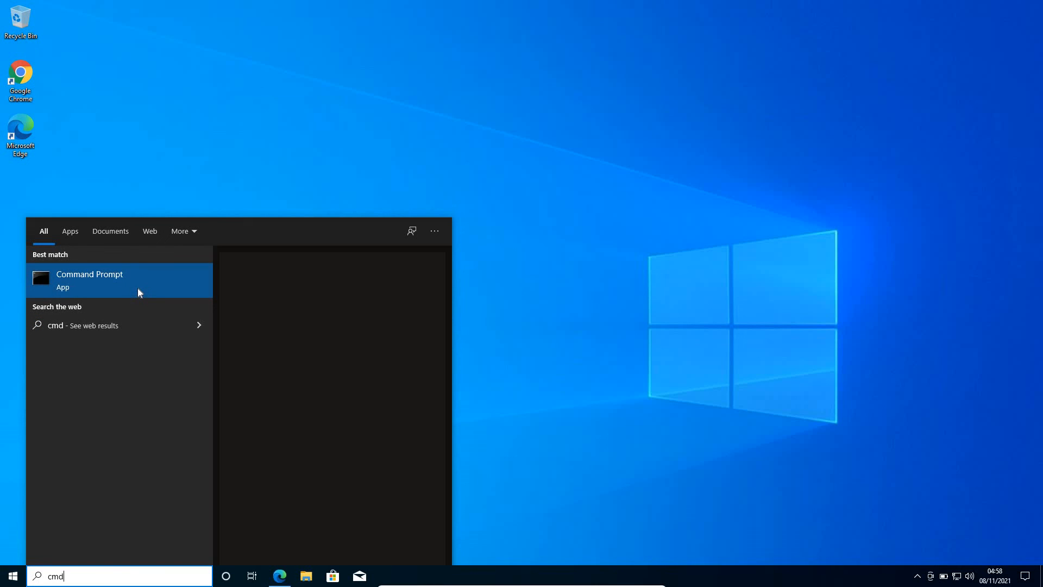
{"action": "left_click", "coordinate": [89, 279]}
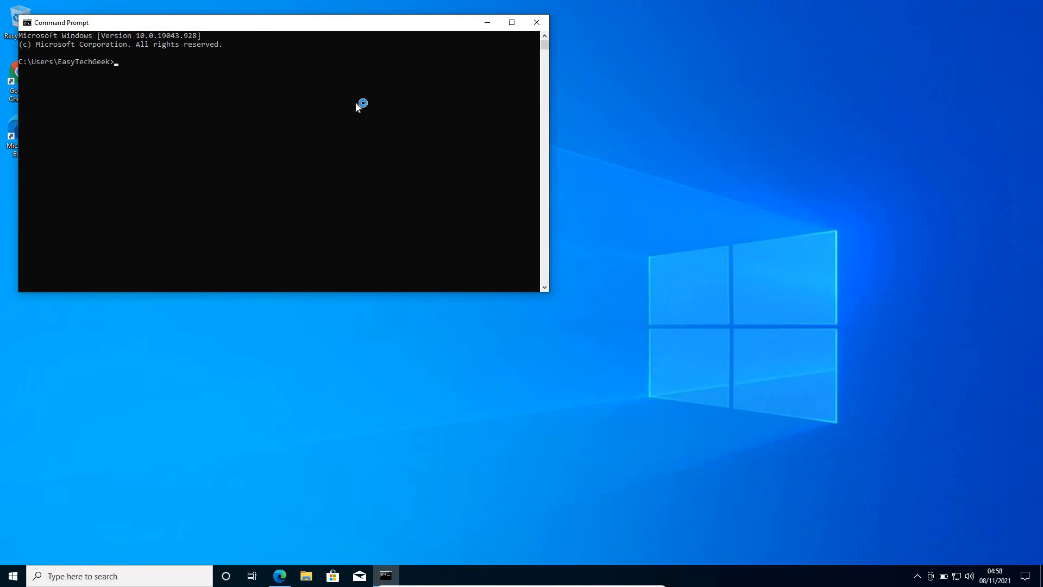
- Run 'py --version' and confirm the output reads 'Python 3.10.0'
{"action": "type", "text": "py"}
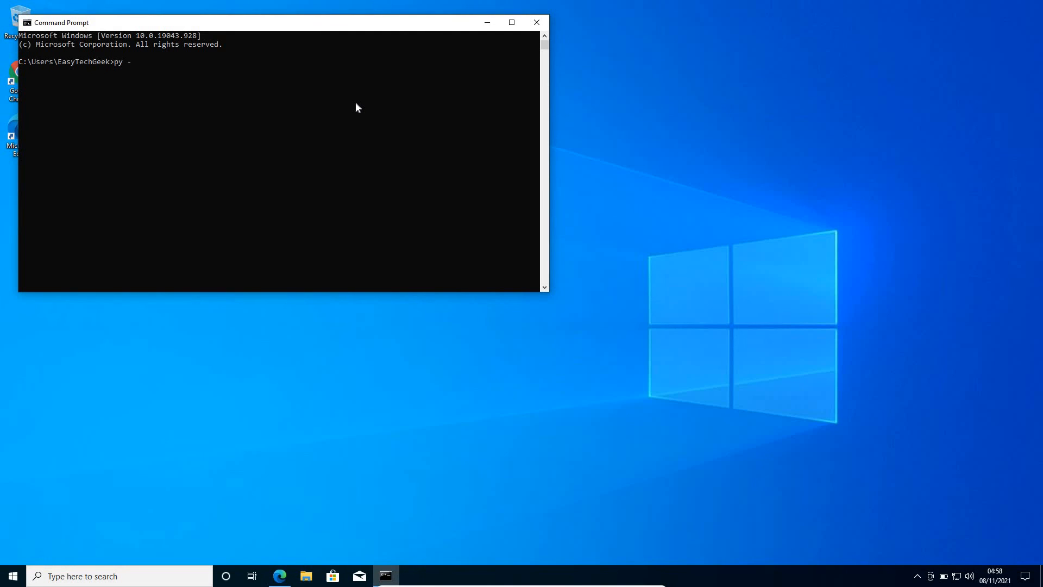
{"action": "type", "text": "-vers"}
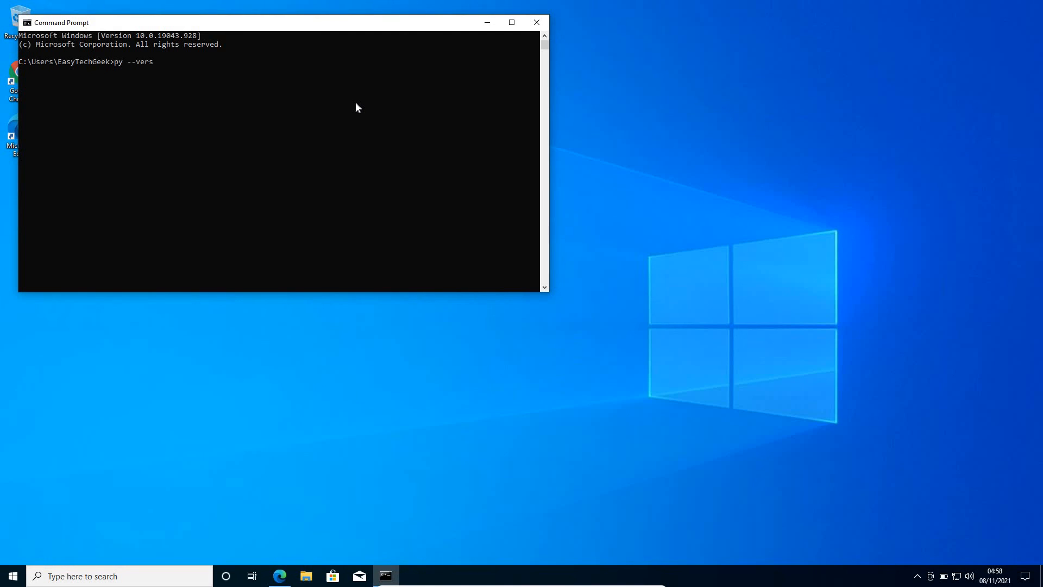
{"action": "key", "text": "Return"}
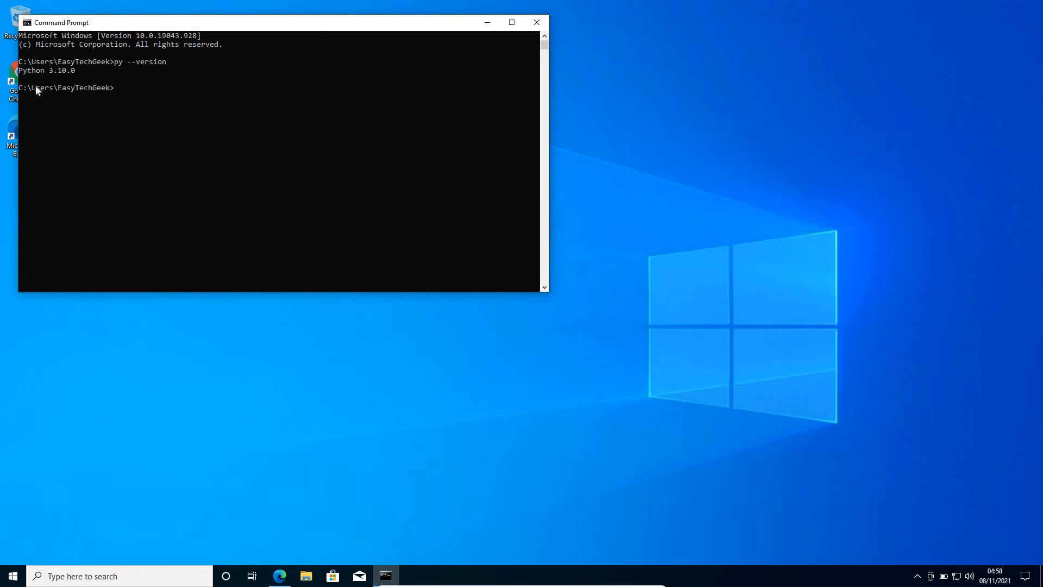
{"action": "left_click", "coordinate": [512, 22]}
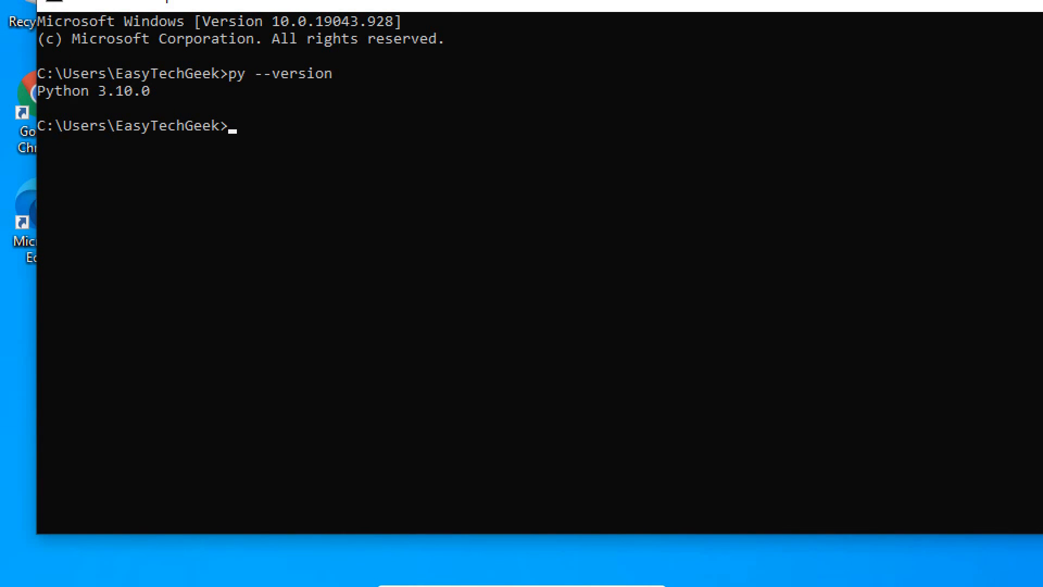
{"action": "left_click", "coordinate": [511, 21]}
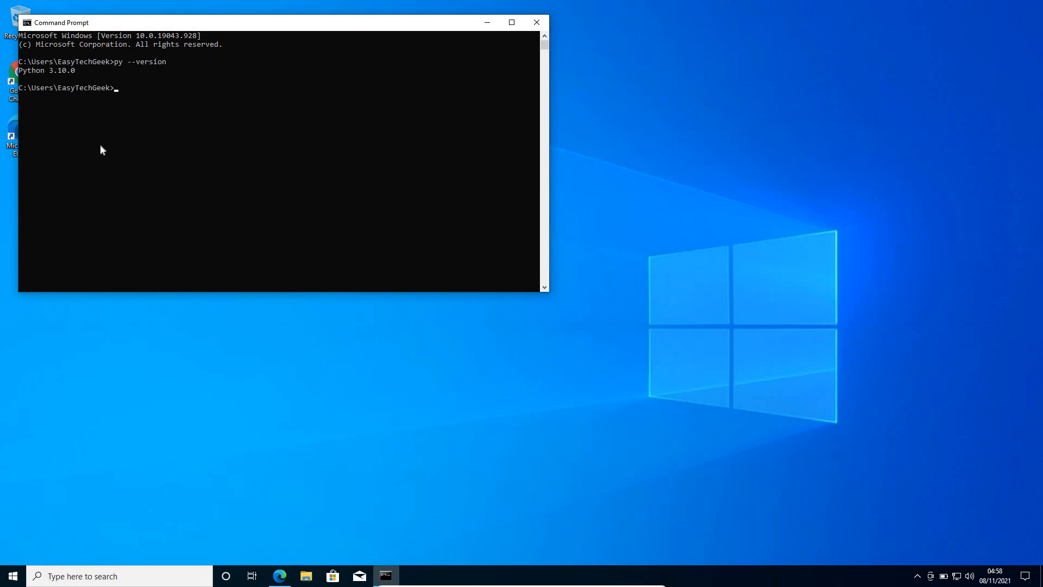